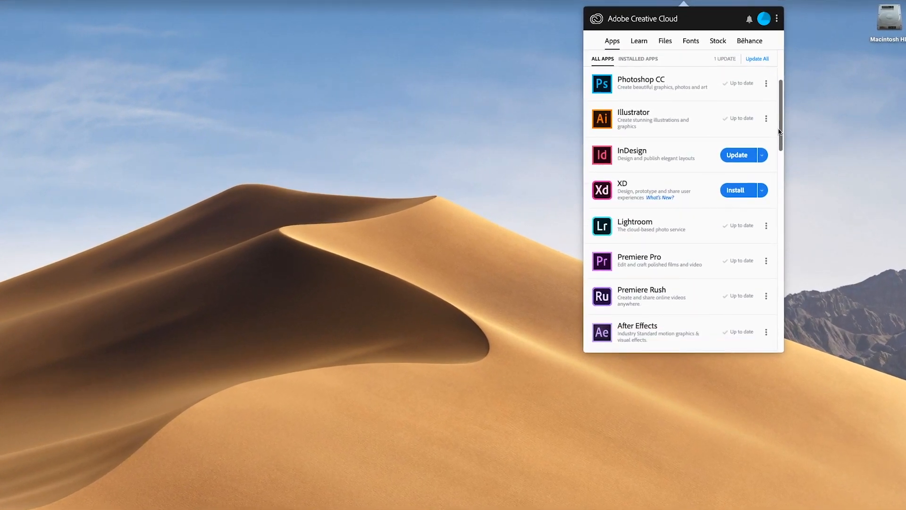
Browse adobe.com and start the Adobe sign-in.
scroll(down, 3)
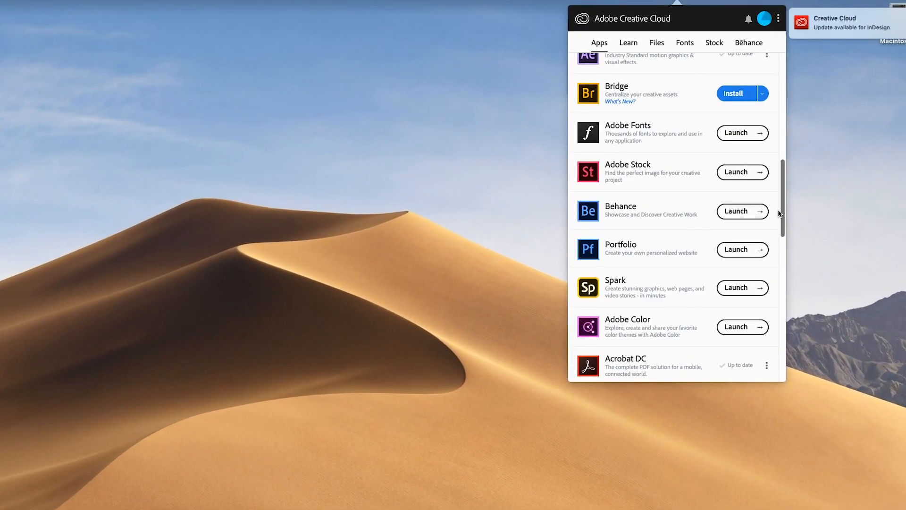
scroll(down, 3)
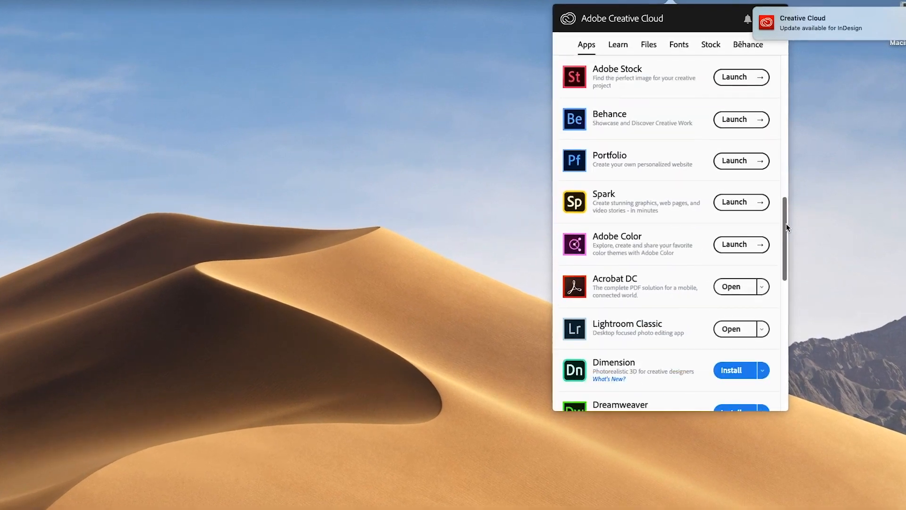
scroll(down, 3)
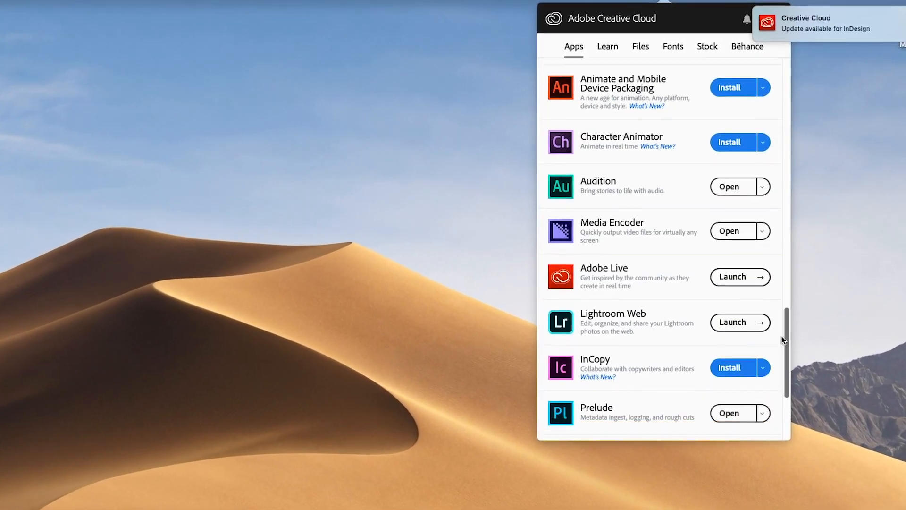
scroll(down, 3)
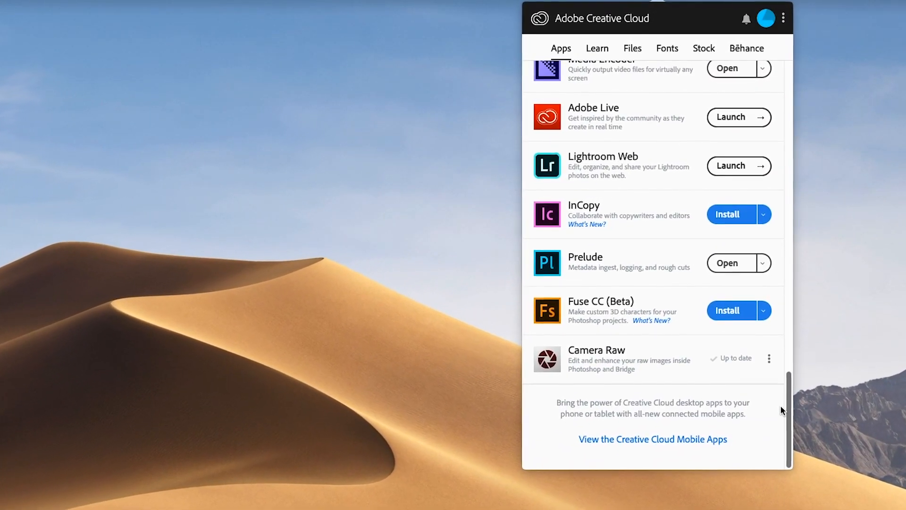
scroll(up, 3)
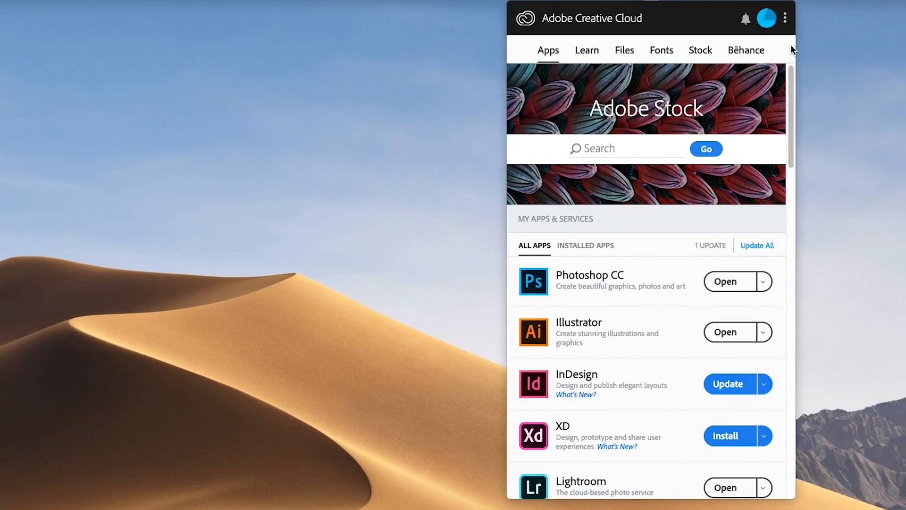
scroll(down, 3)
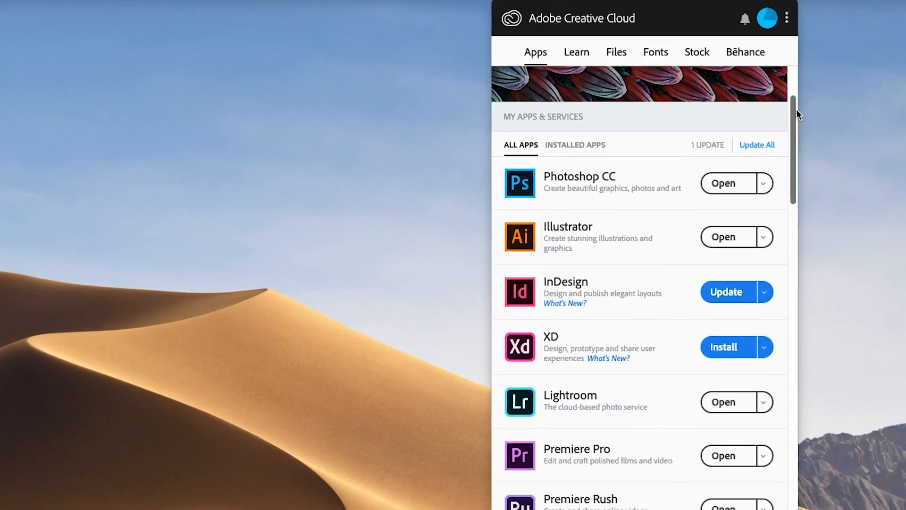
scroll(down, 3)
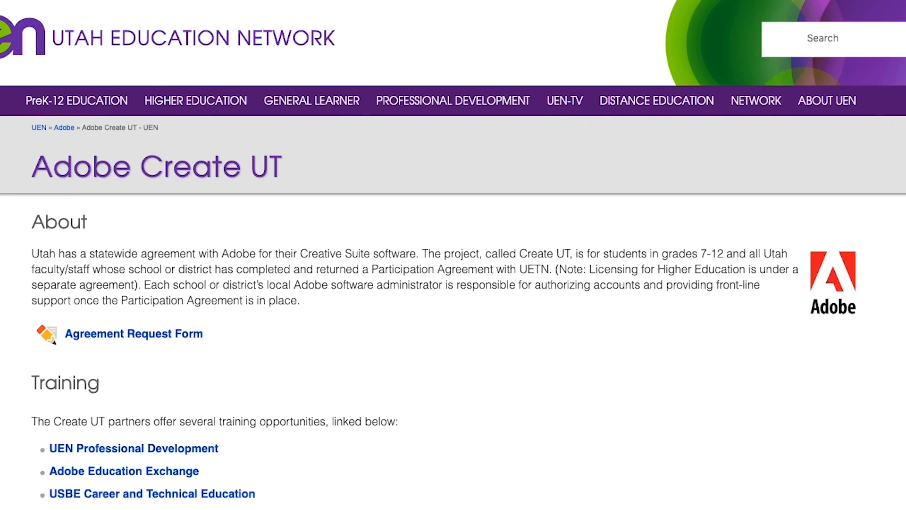
scroll(down, 3)
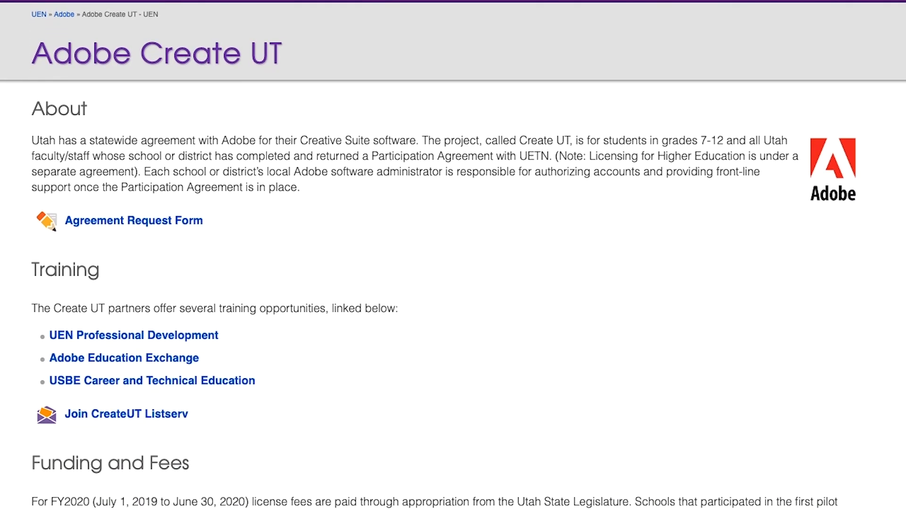
scroll(down, 3)
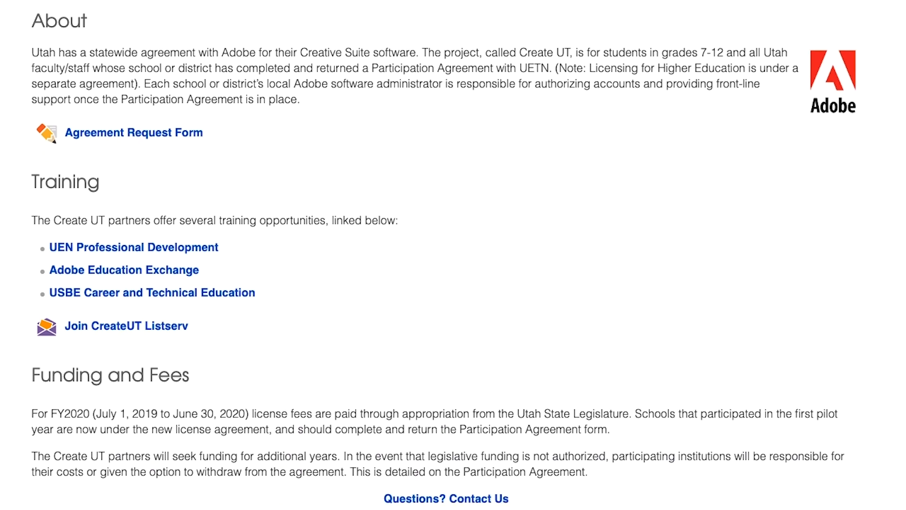
scroll(up, 3)
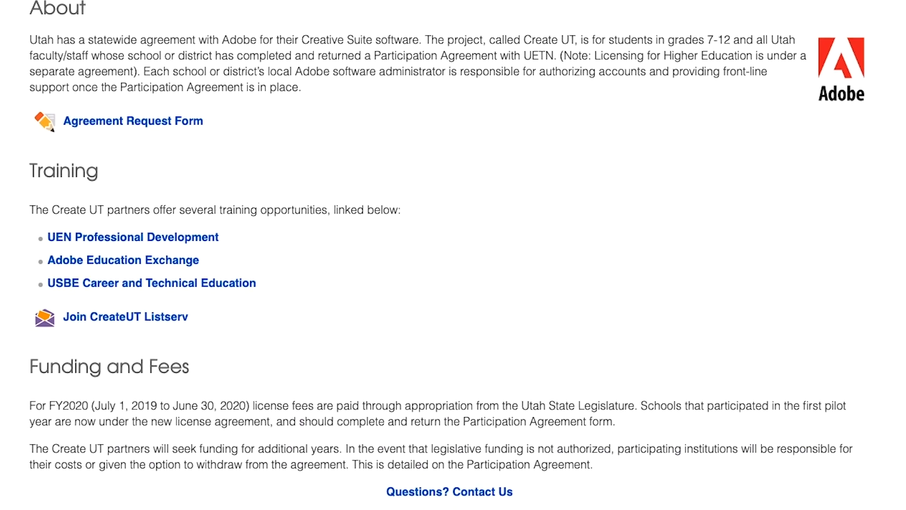
scroll(down, 3)
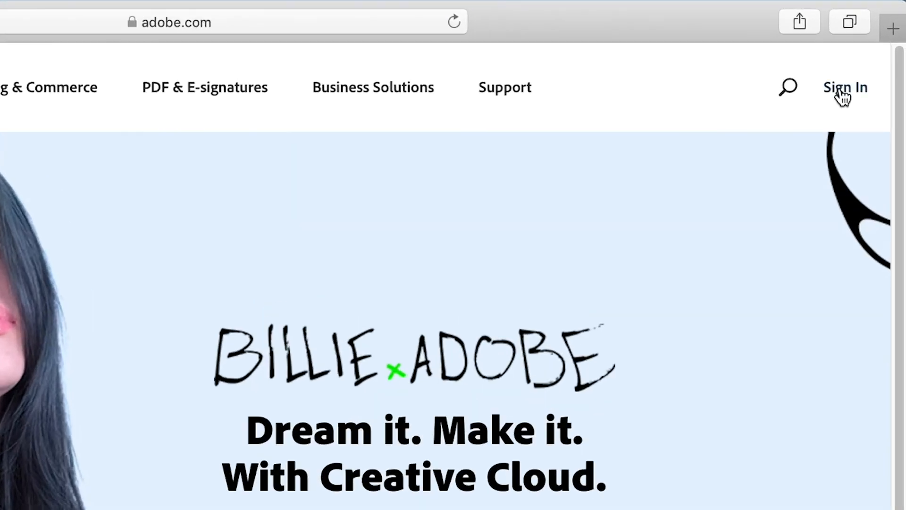
click(844, 87)
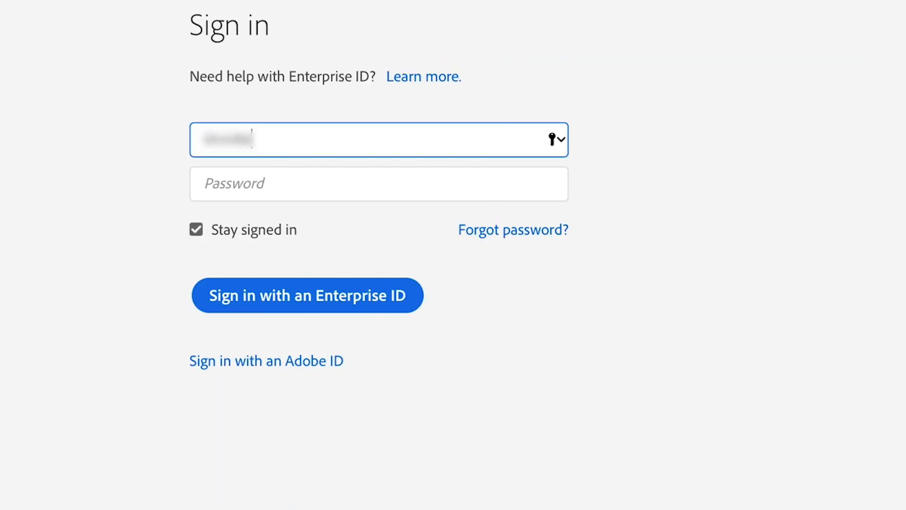
text(@granitescho)
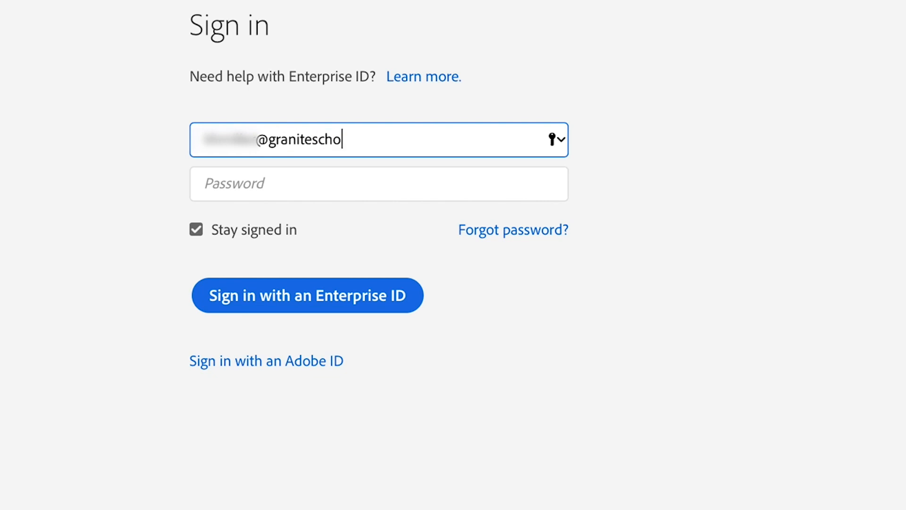
click(307, 295)
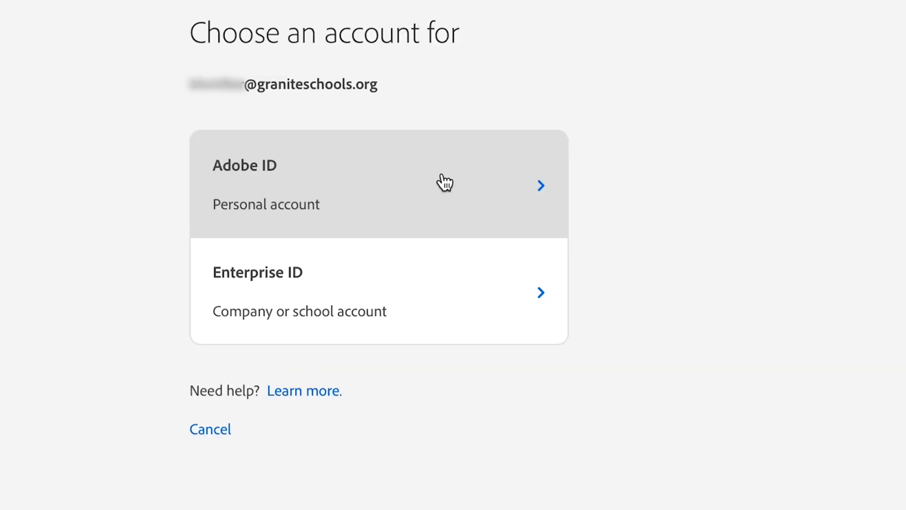
mouse_move(568, 224)
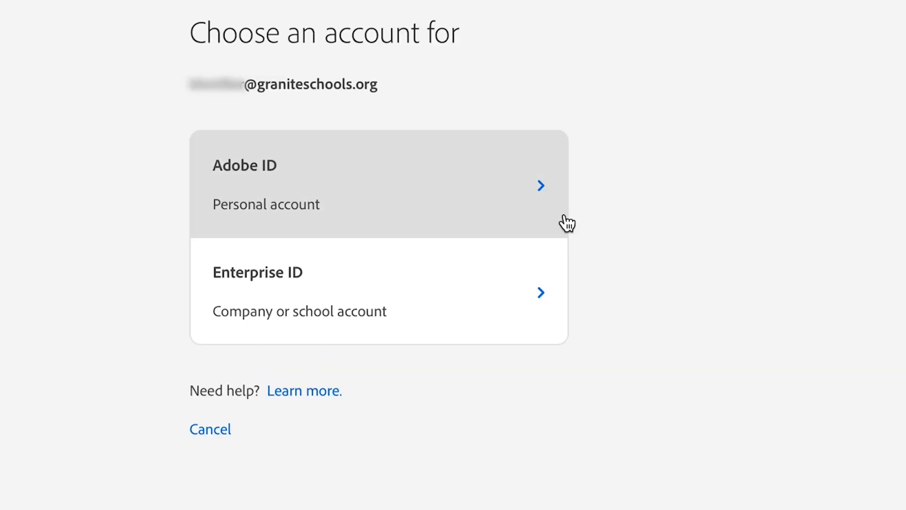
mouse_move(473, 309)
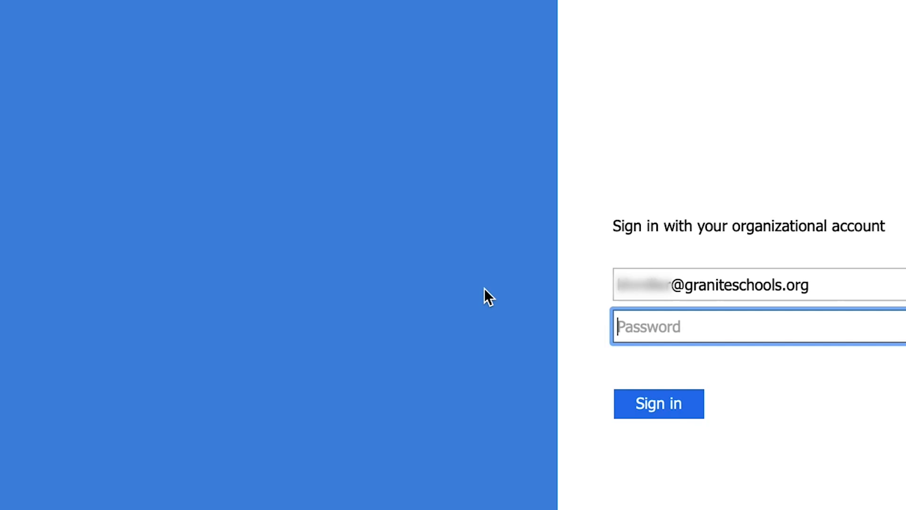
Submit the district account password, declining the browser's offer to save it.
text(•)
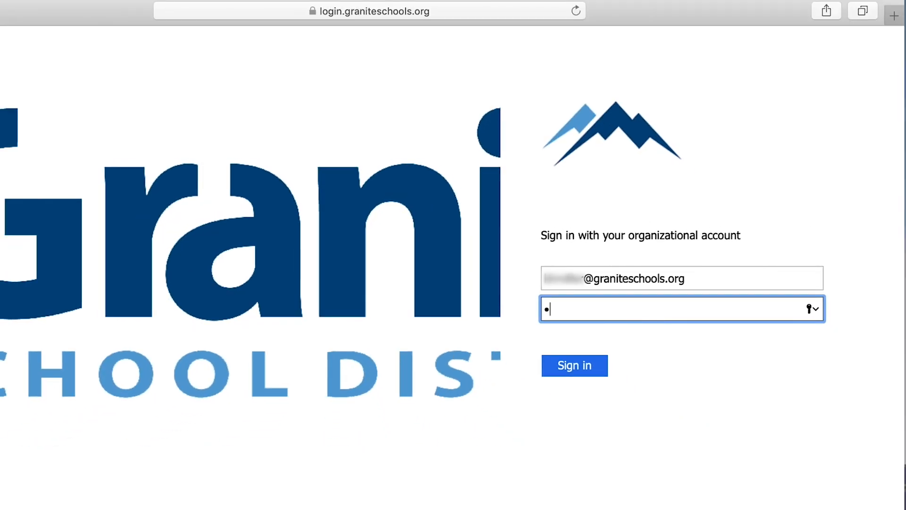
text(password)
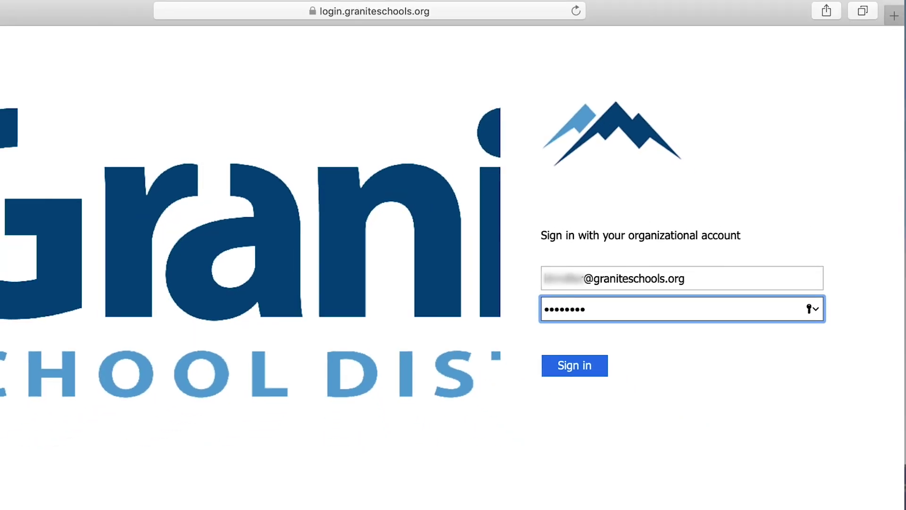
click(573, 366)
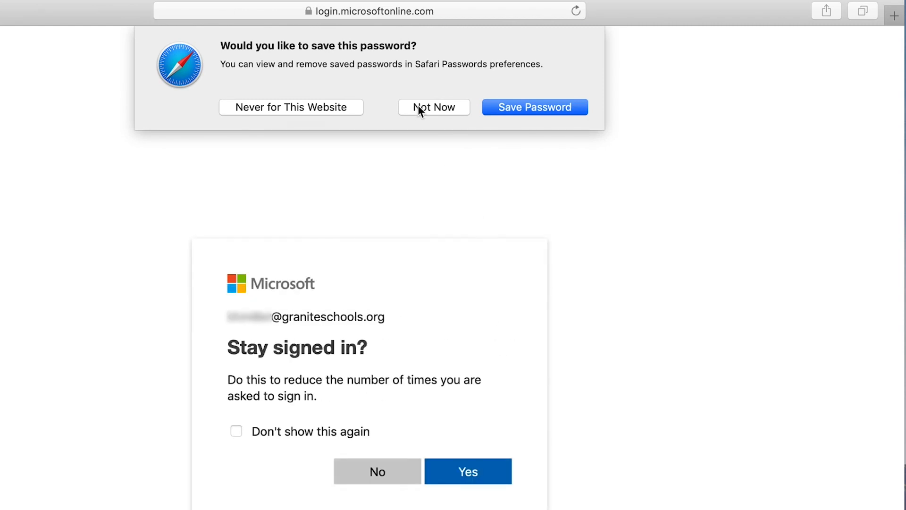
click(433, 107)
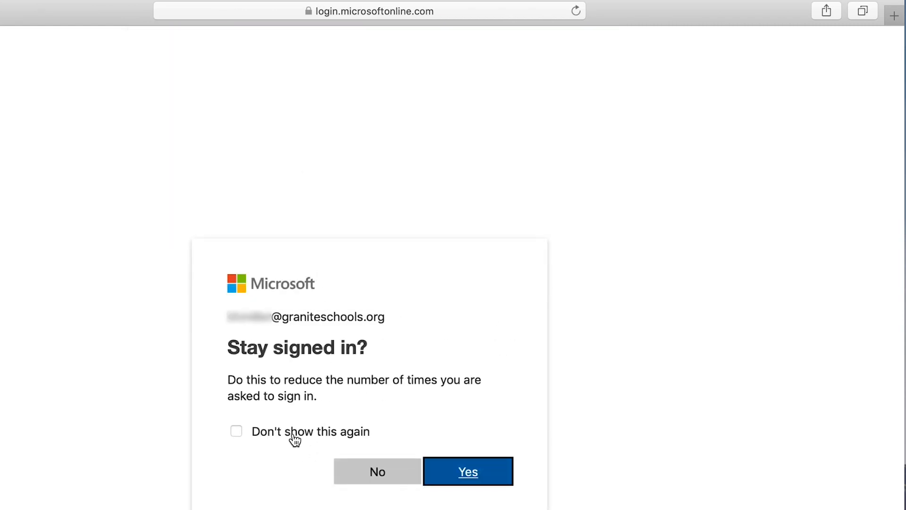
Confirm 'Stay signed in' with 'Don't show this again' and reach the Adobe welcome page.
click(236, 431)
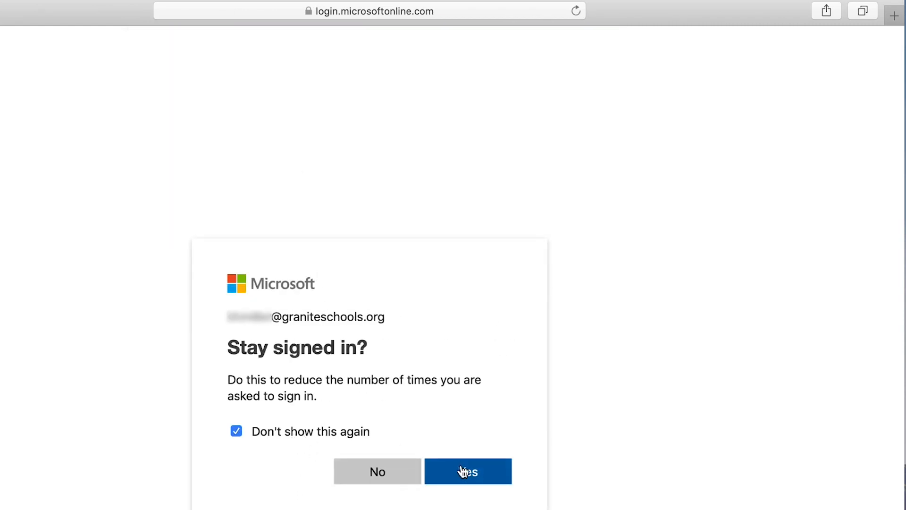
click(468, 471)
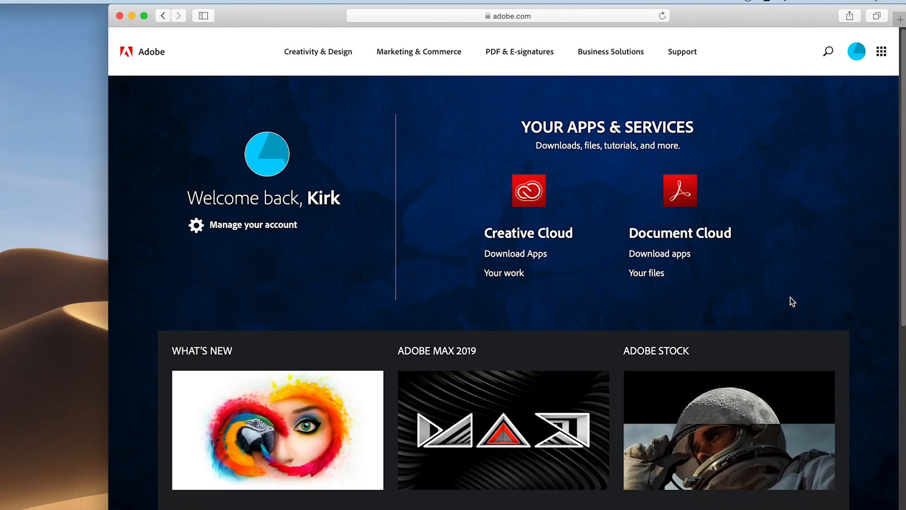
Download the Creative Cloud desktop app, accept the permission notice and run Creative Cloud Installer.
scroll(down, 3)
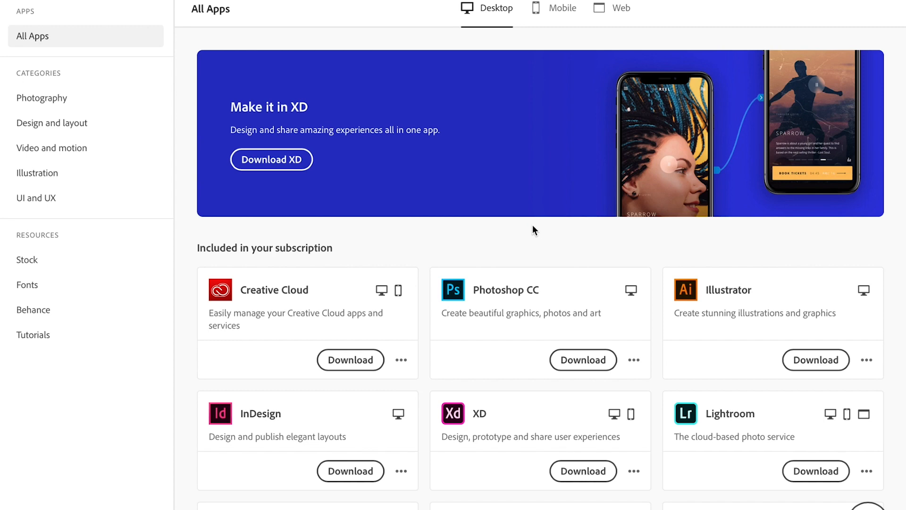
scroll(down, 3)
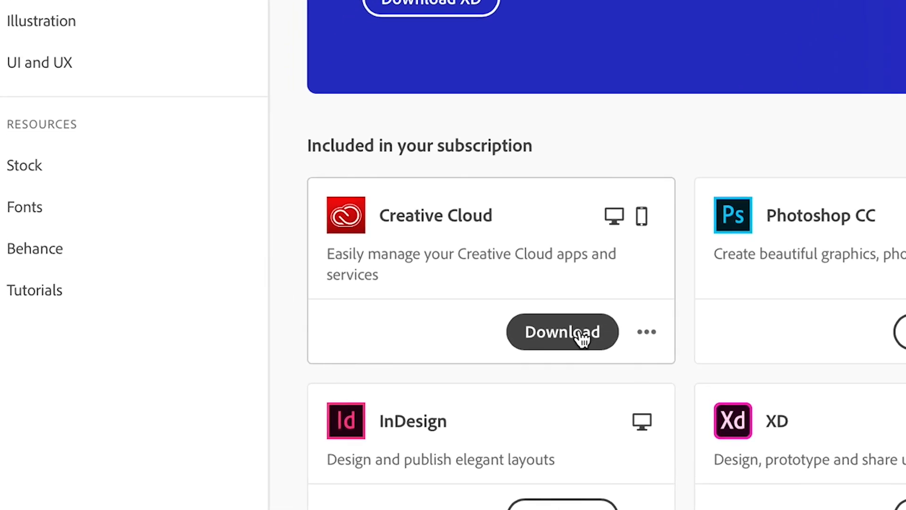
click(560, 332)
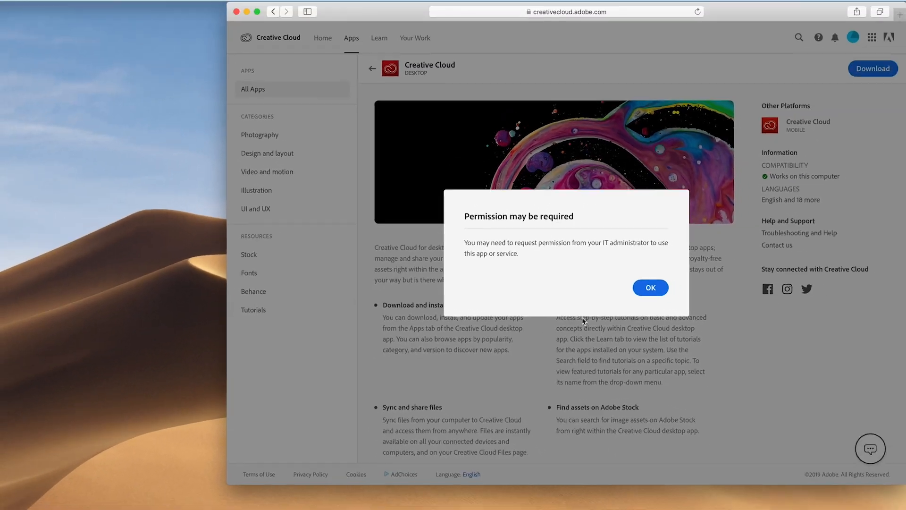
click(649, 287)
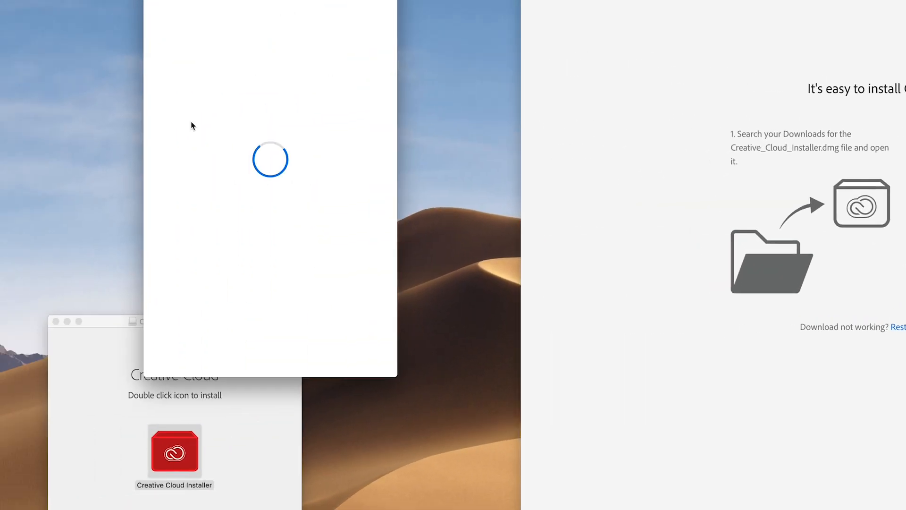
double_click(174, 452)
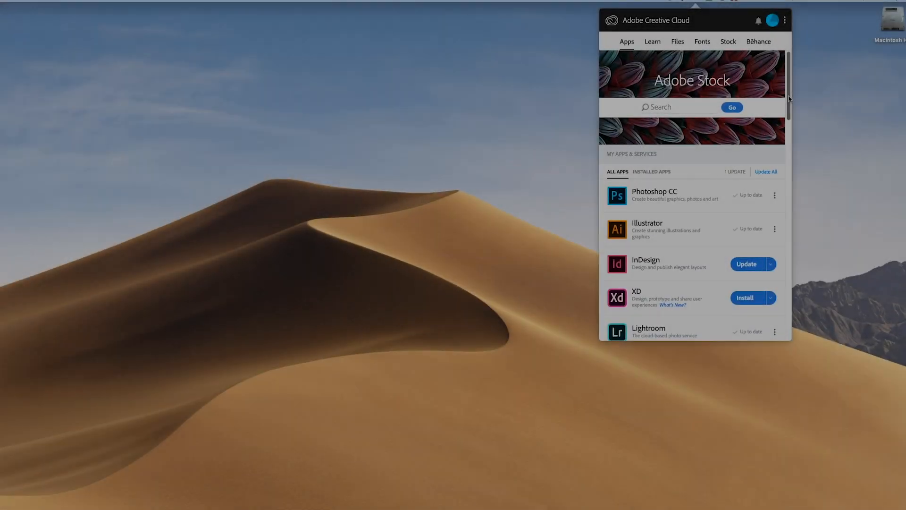
scroll(down, 3)
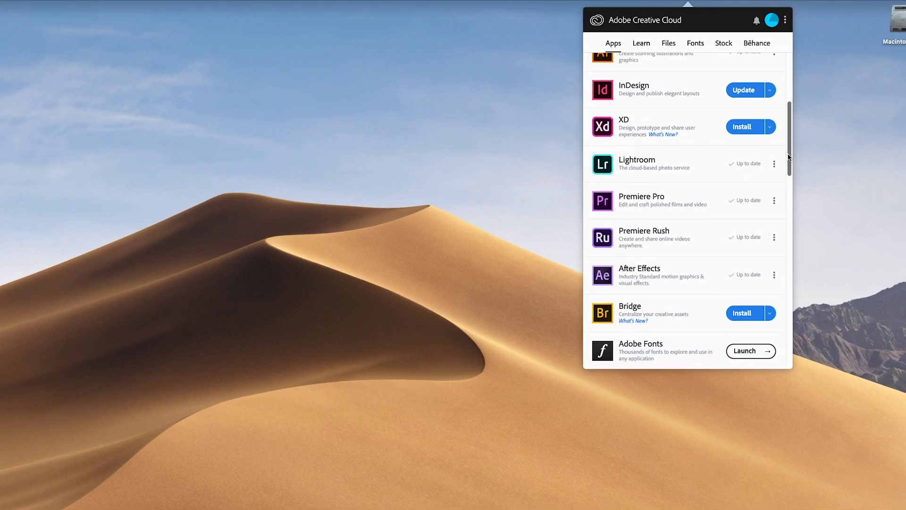
scroll(down, 3)
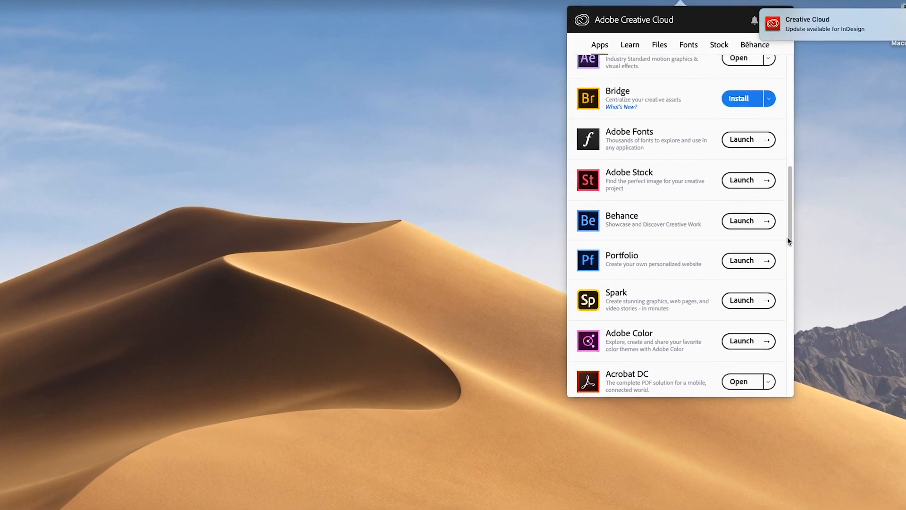
scroll(down, 3)
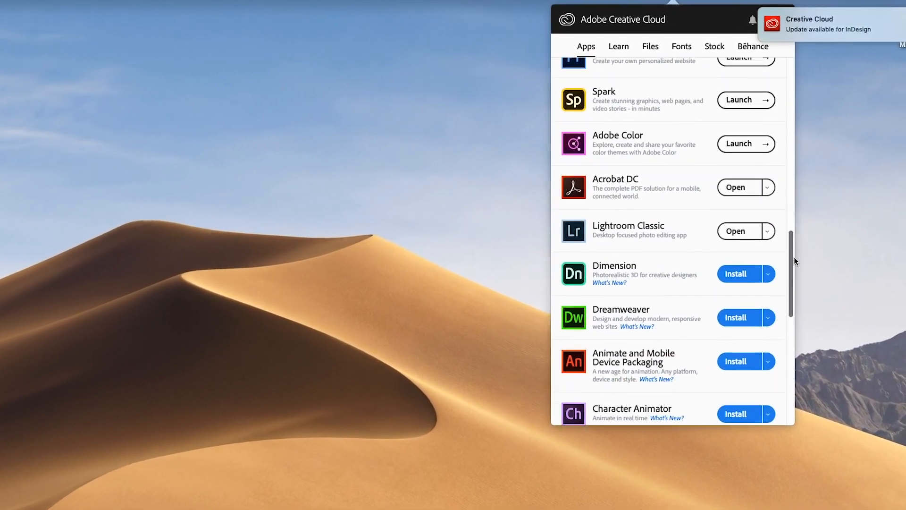
scroll(down, 3)
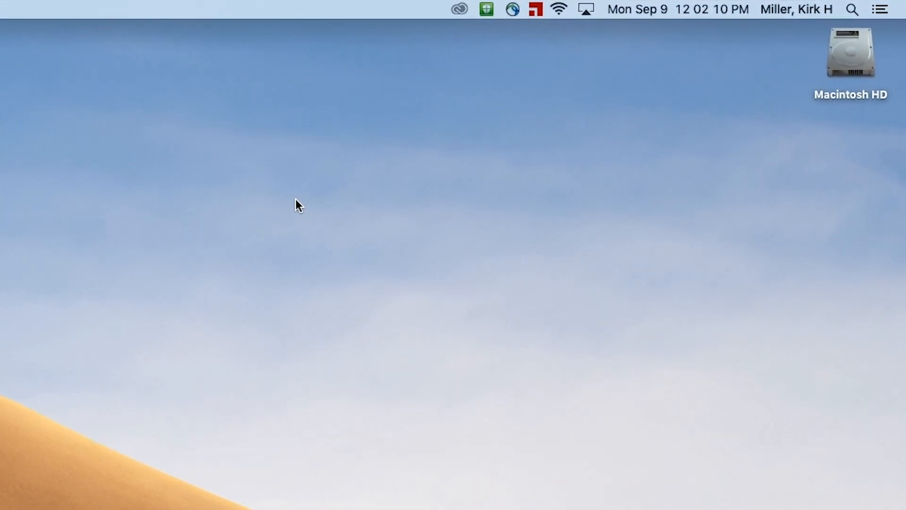
click(460, 9)
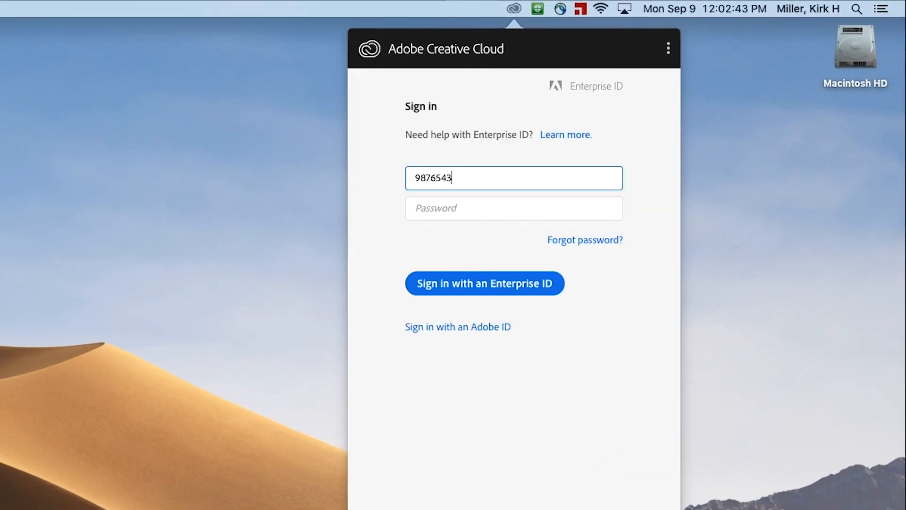
text(@graniteschools.org)
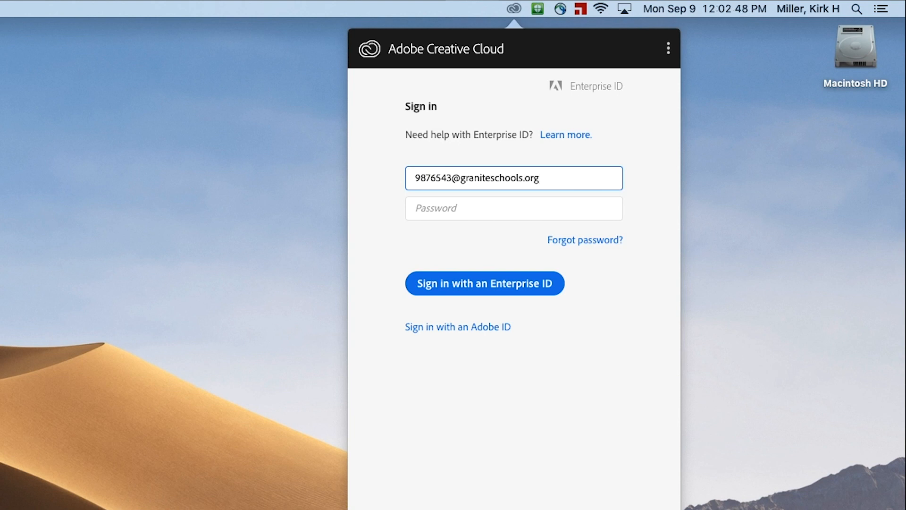
click(484, 283)
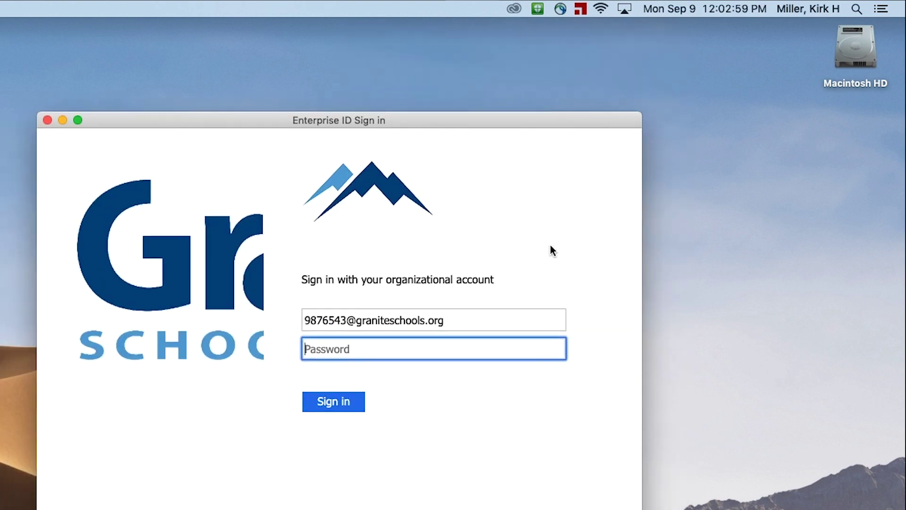
text(password)
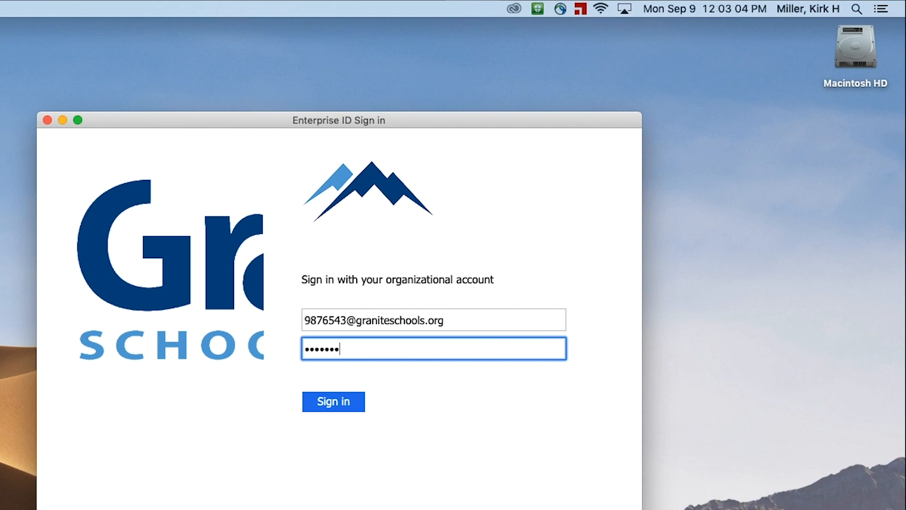
click(333, 401)
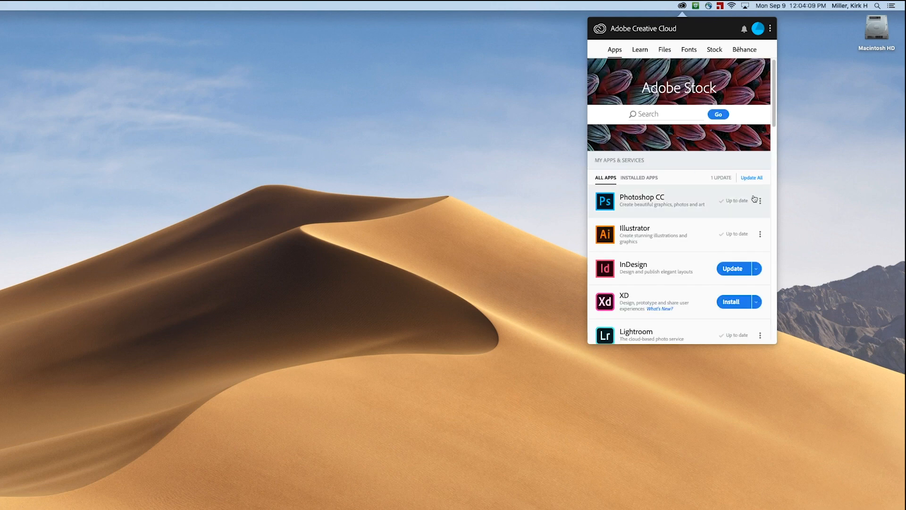
scroll(down, 3)
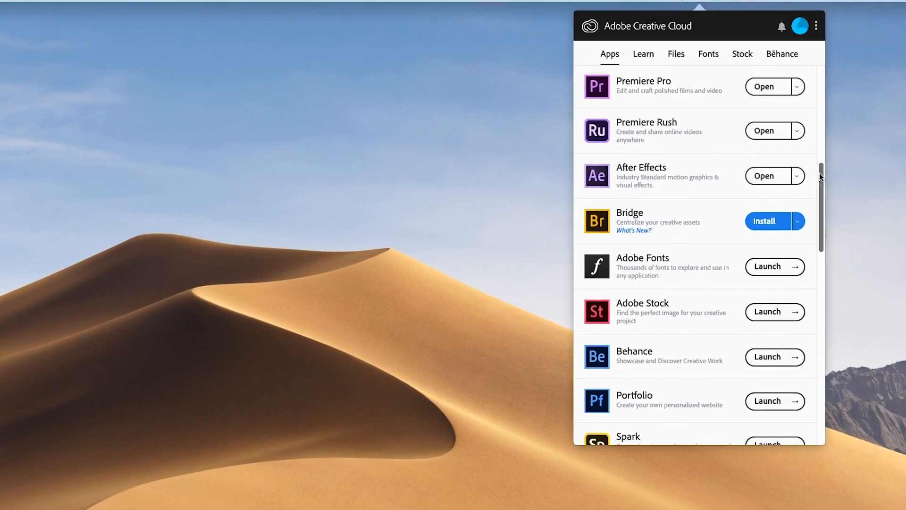
scroll(down, 3)
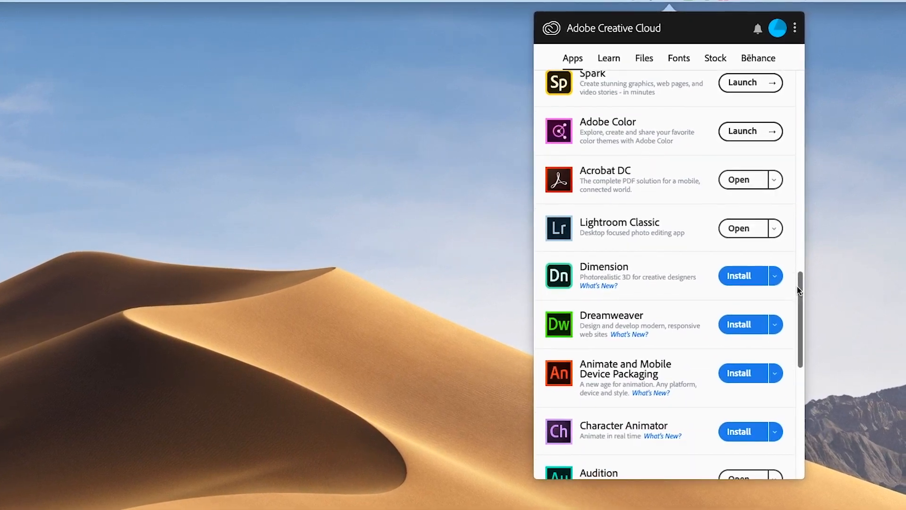
scroll(down, 3)
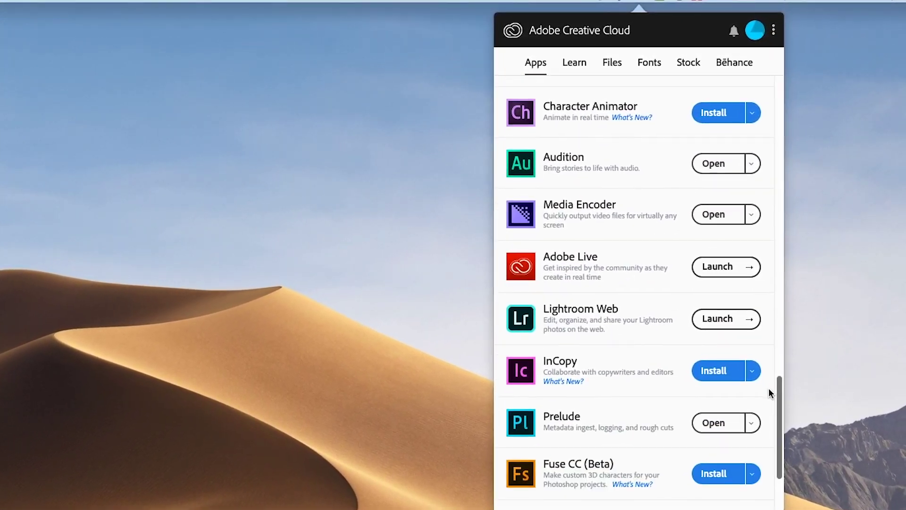
scroll(down, 3)
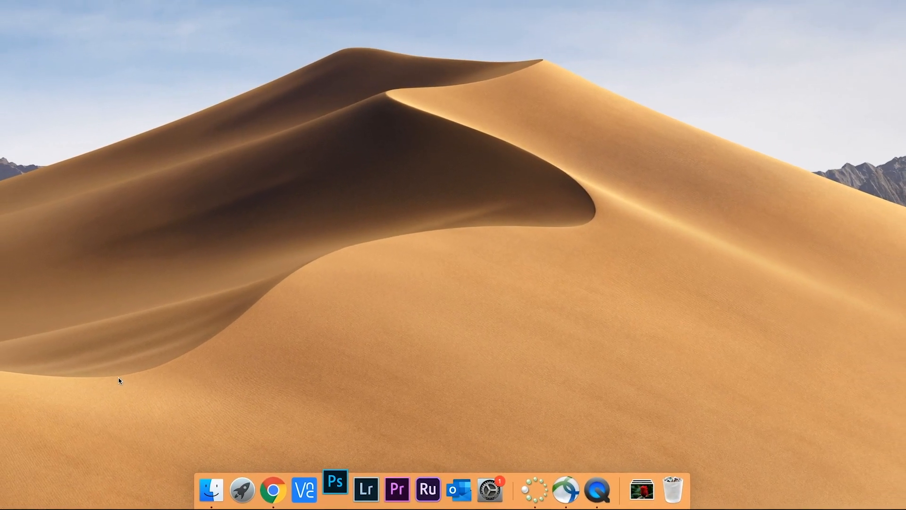
Launch Photoshop CC from the Dock.
click(334, 490)
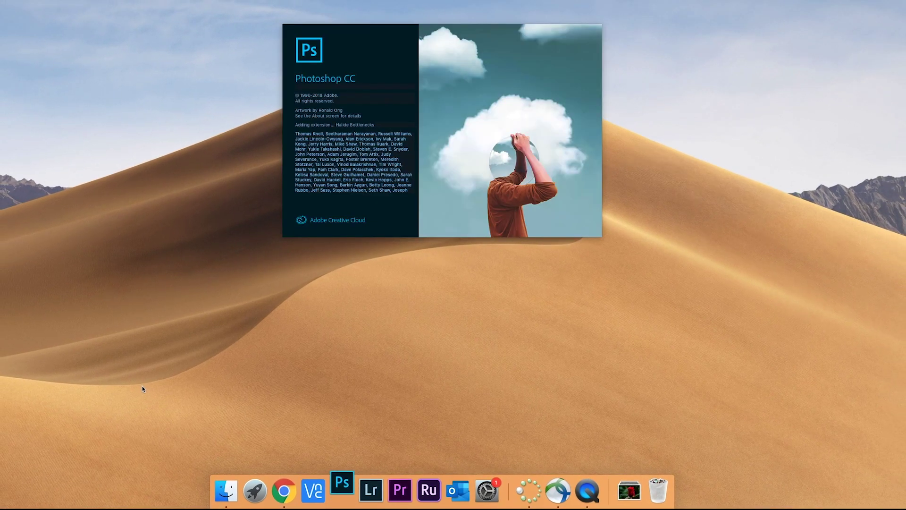